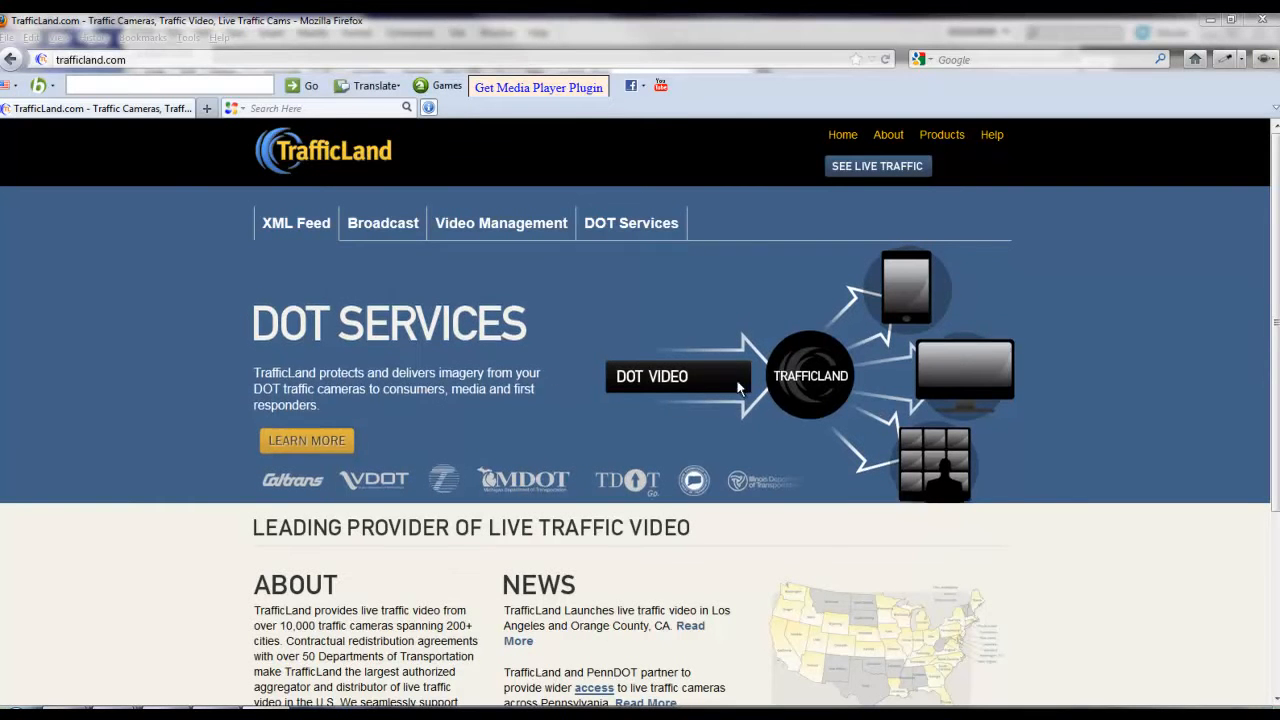
# Go to TrafficLand's live traffic maps, choose Pennsylvania, then Philadelphia to show its camera map
pyautogui.click(296, 222)
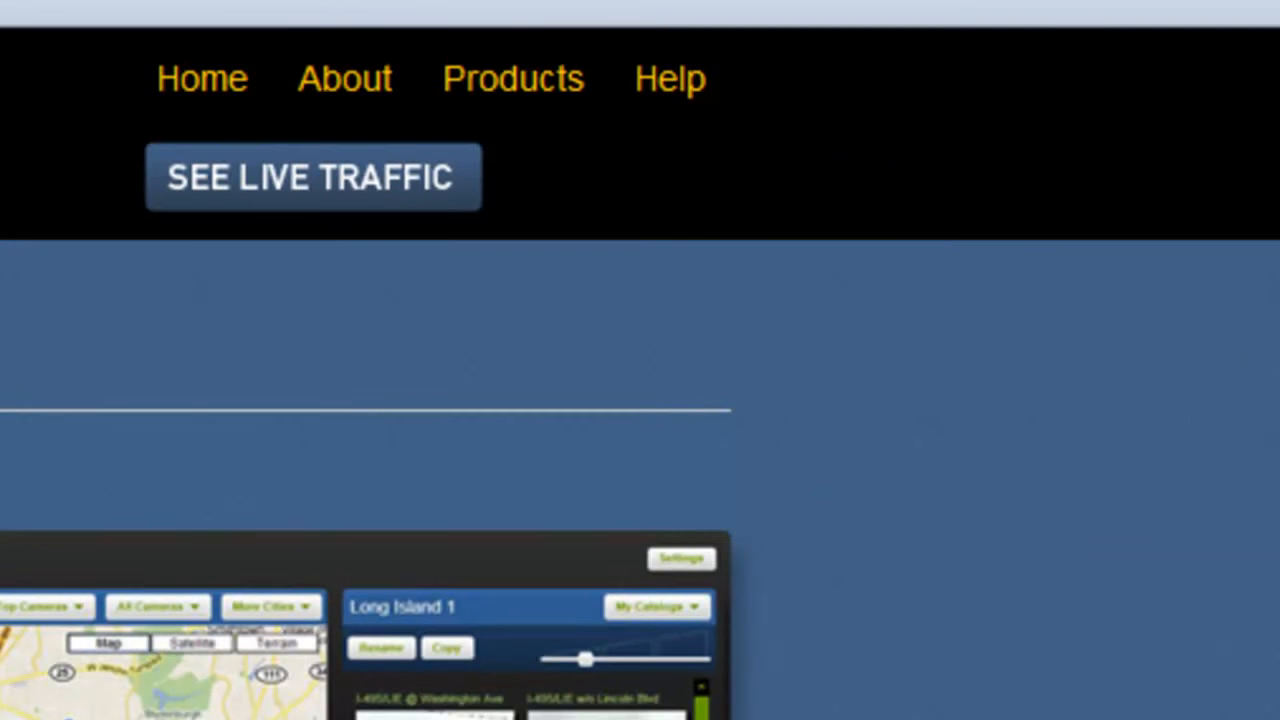
pyautogui.moveTo(300, 216)
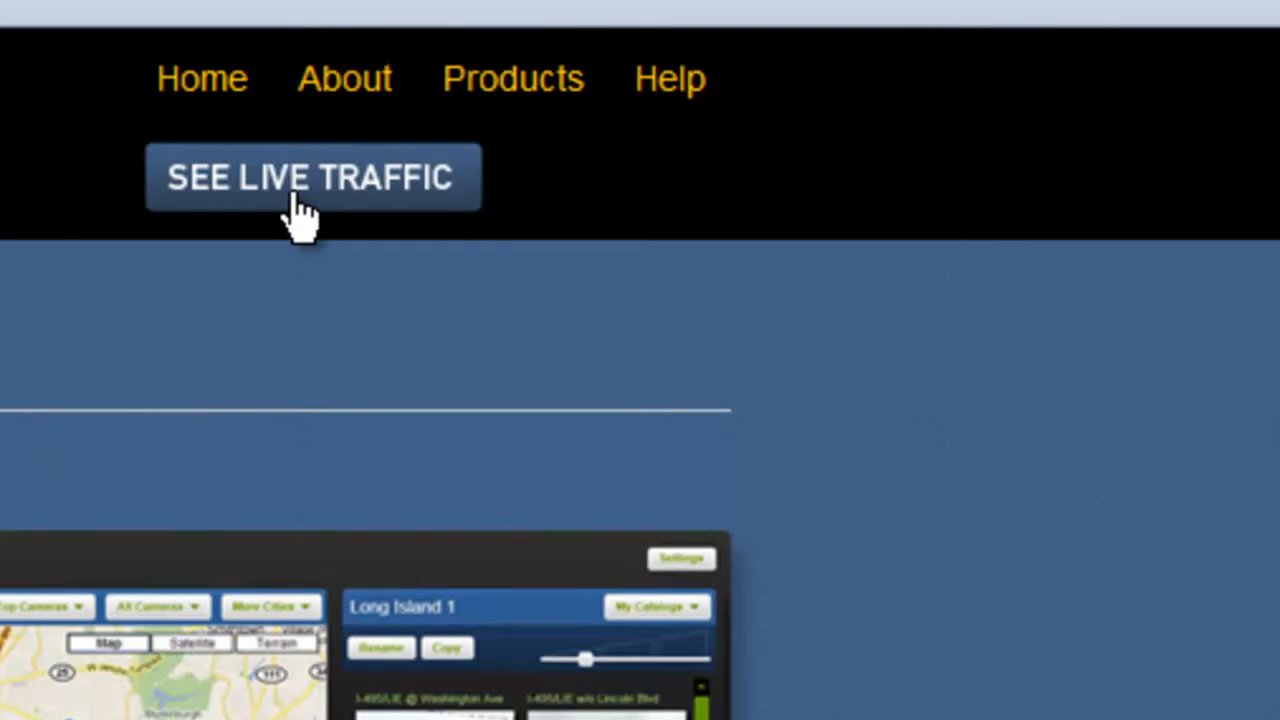
pyautogui.click(312, 176)
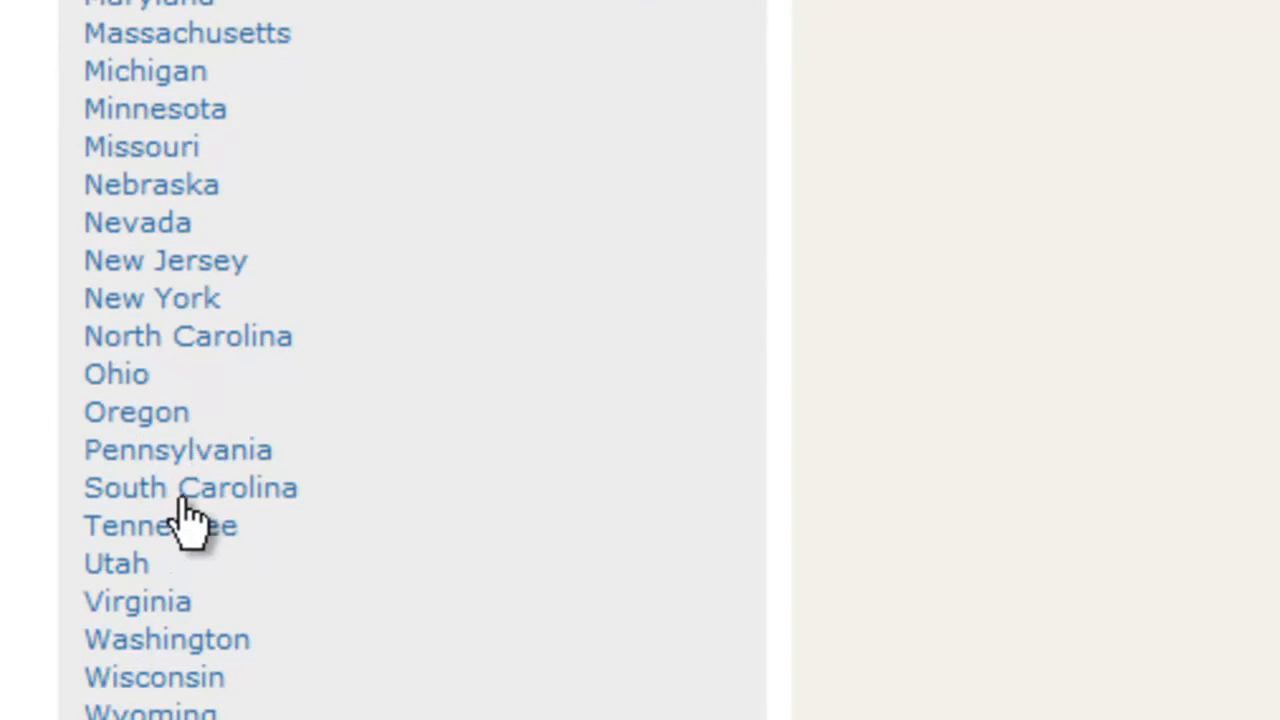
pyautogui.click(178, 448)
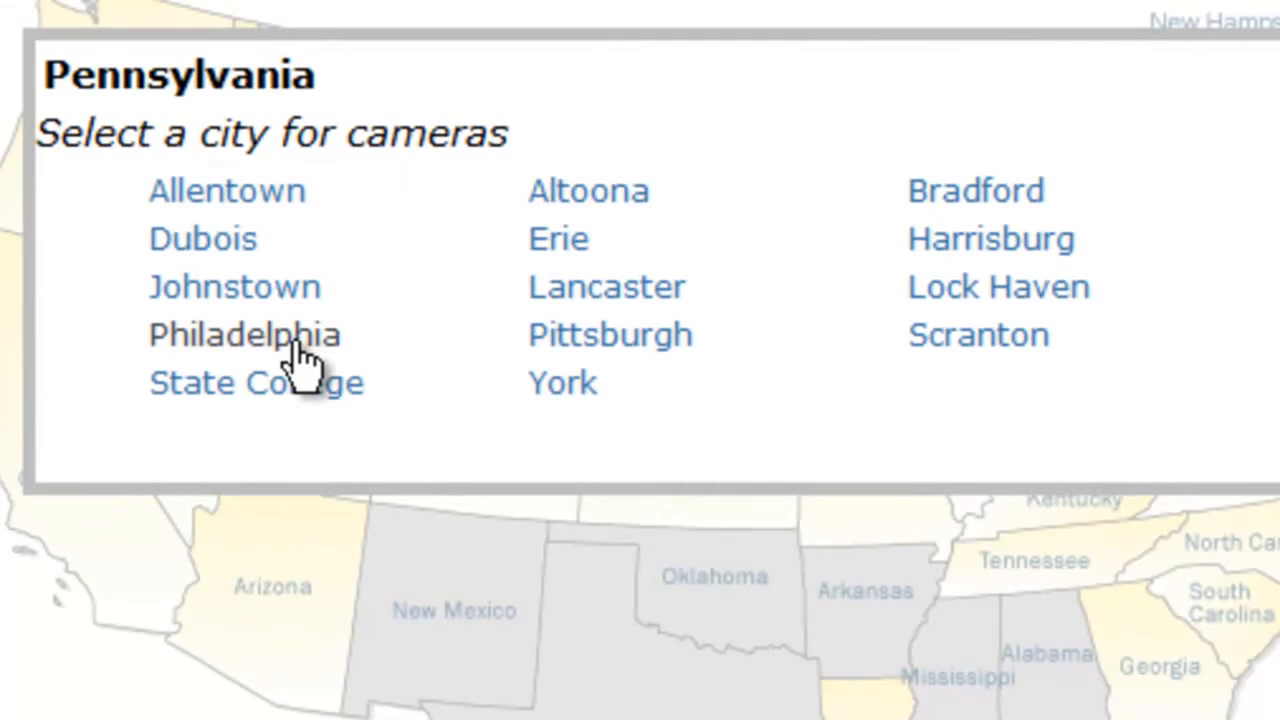
pyautogui.click(244, 334)
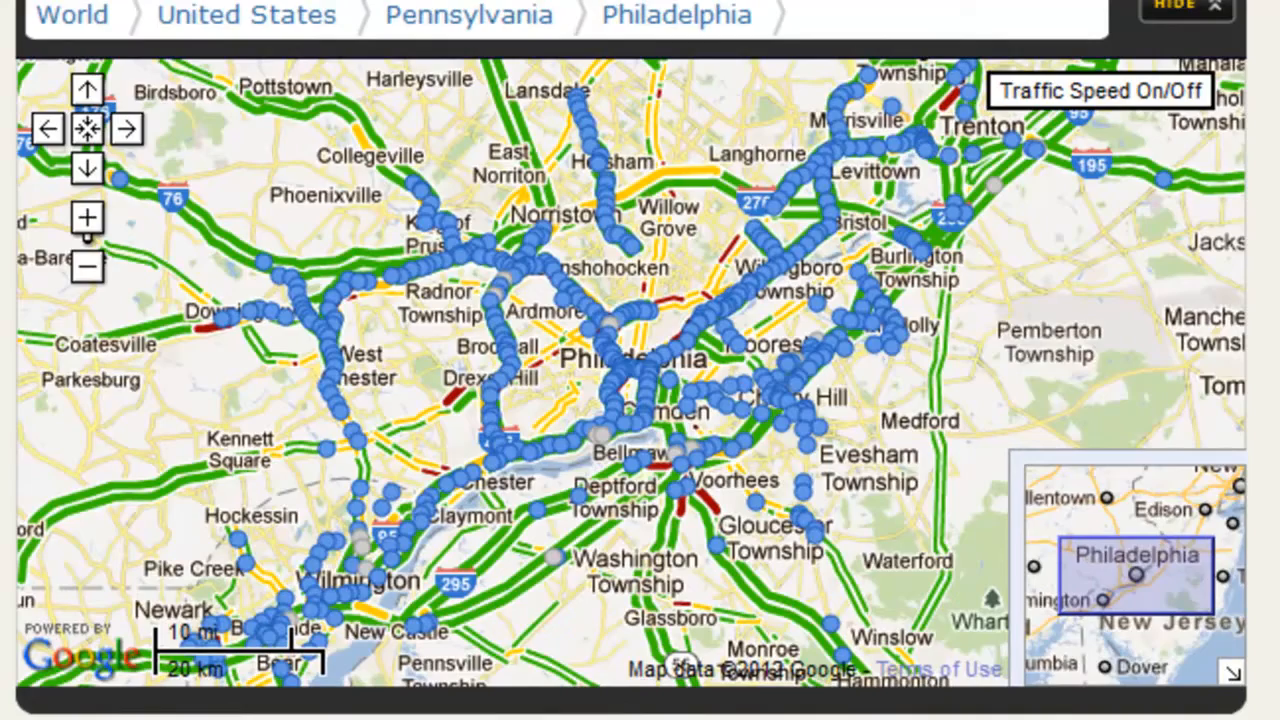
# Scroll the Philadelphia map to find a camera and reach its Get This Widget form
pyautogui.scroll(-3)
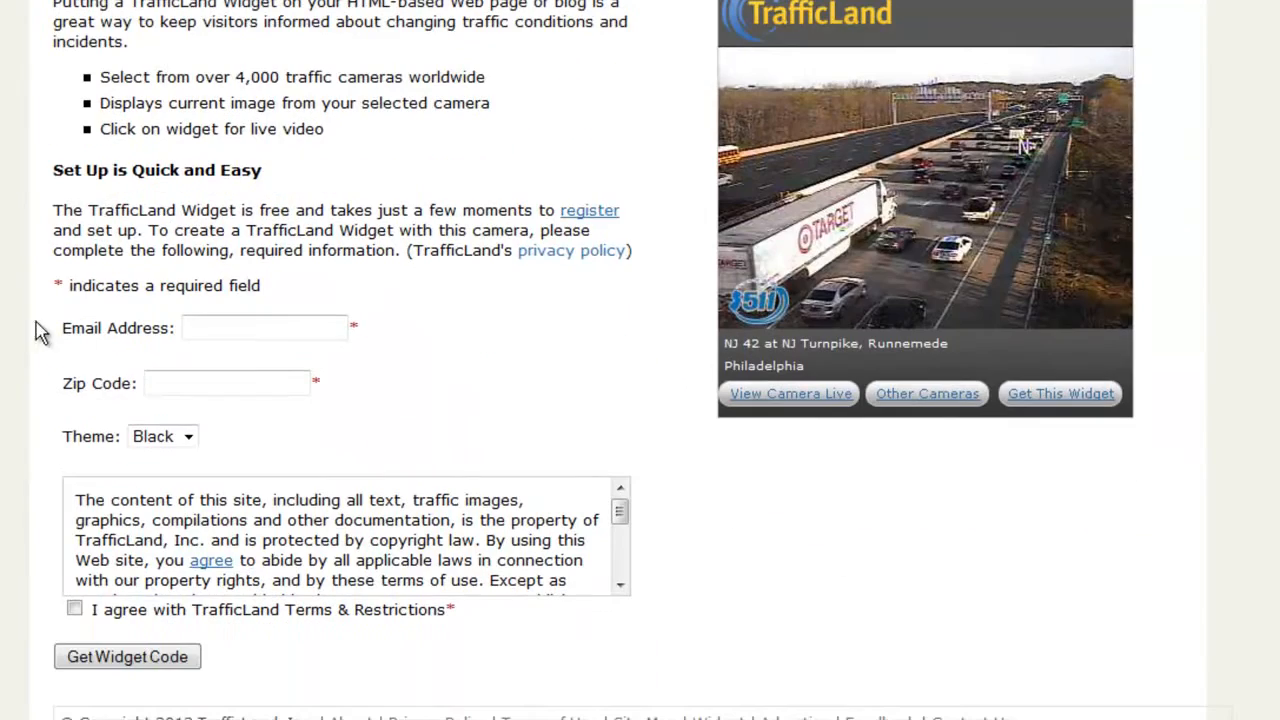
# Fill in the sign-up details and request the widget code for the Runnemede camera
pyautogui.write('p')
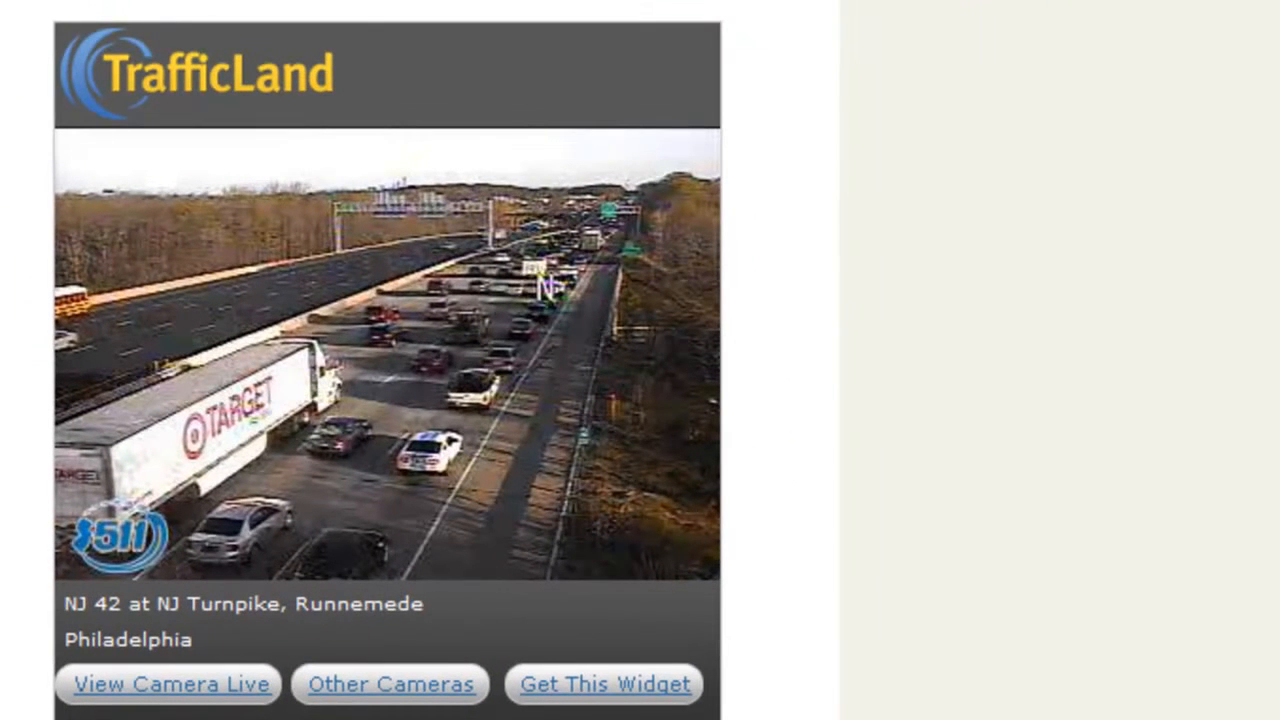
pyautogui.click(604, 684)
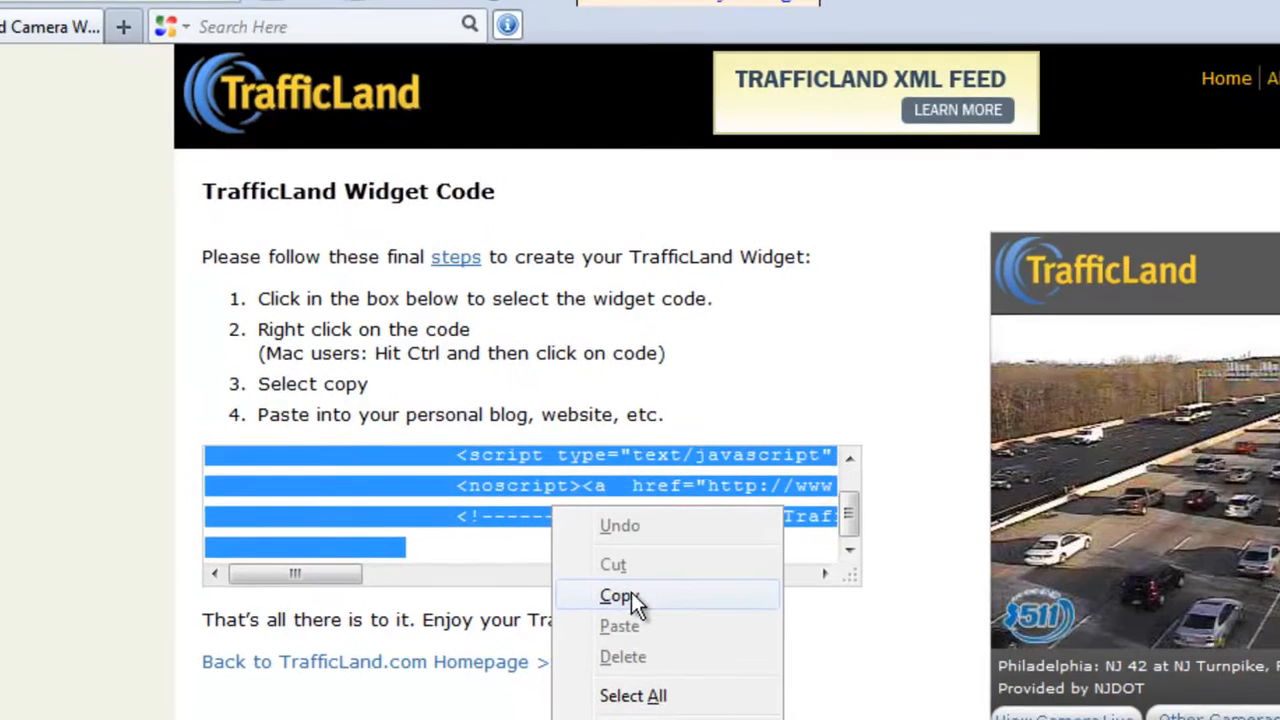
# Copy the selected widget embed code and switch over to Dreamweaver
pyautogui.click(616, 596)
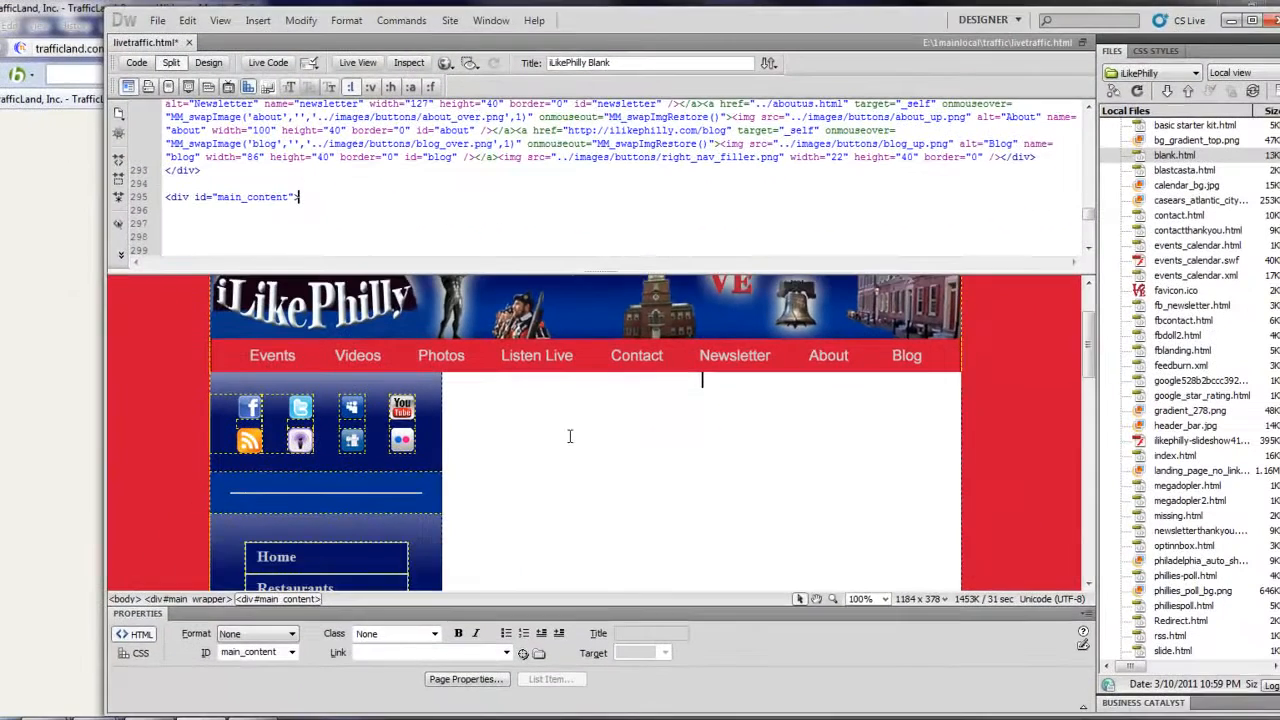
pyautogui.moveTo(710, 382)
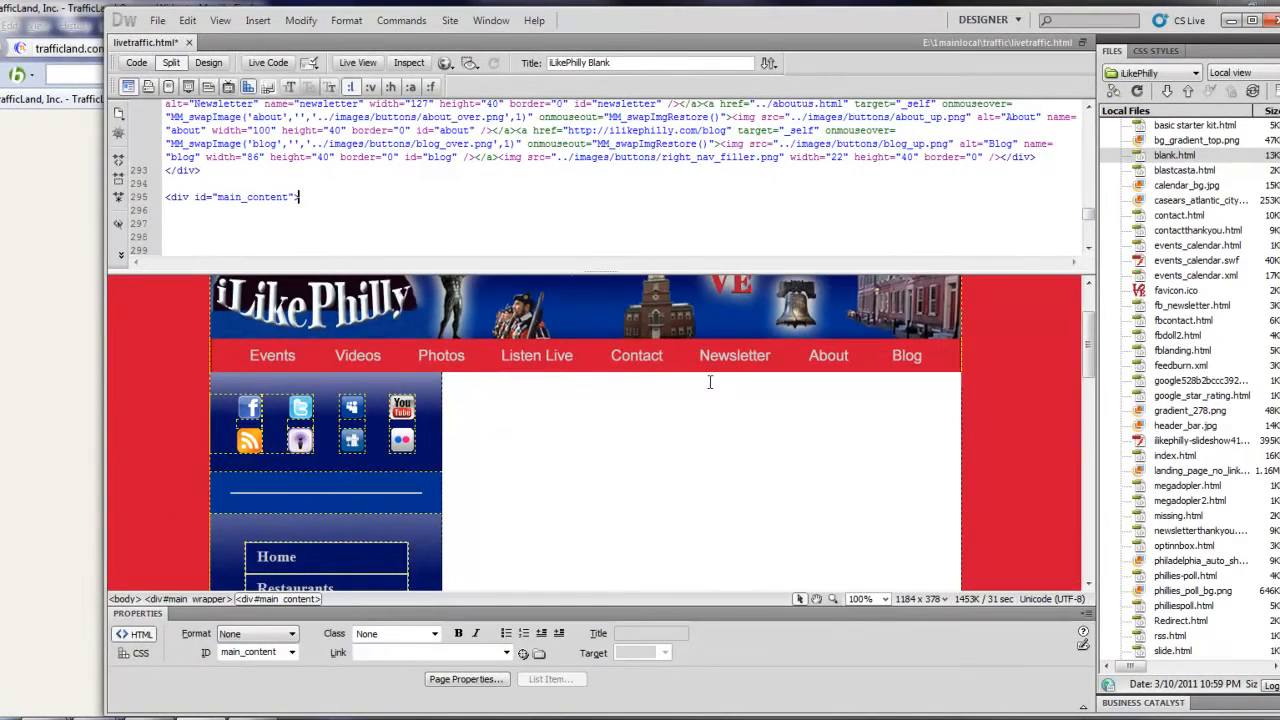
# Create a new blank HTML page from Dreamweaver's New Document dialog
pyautogui.click(158, 20)
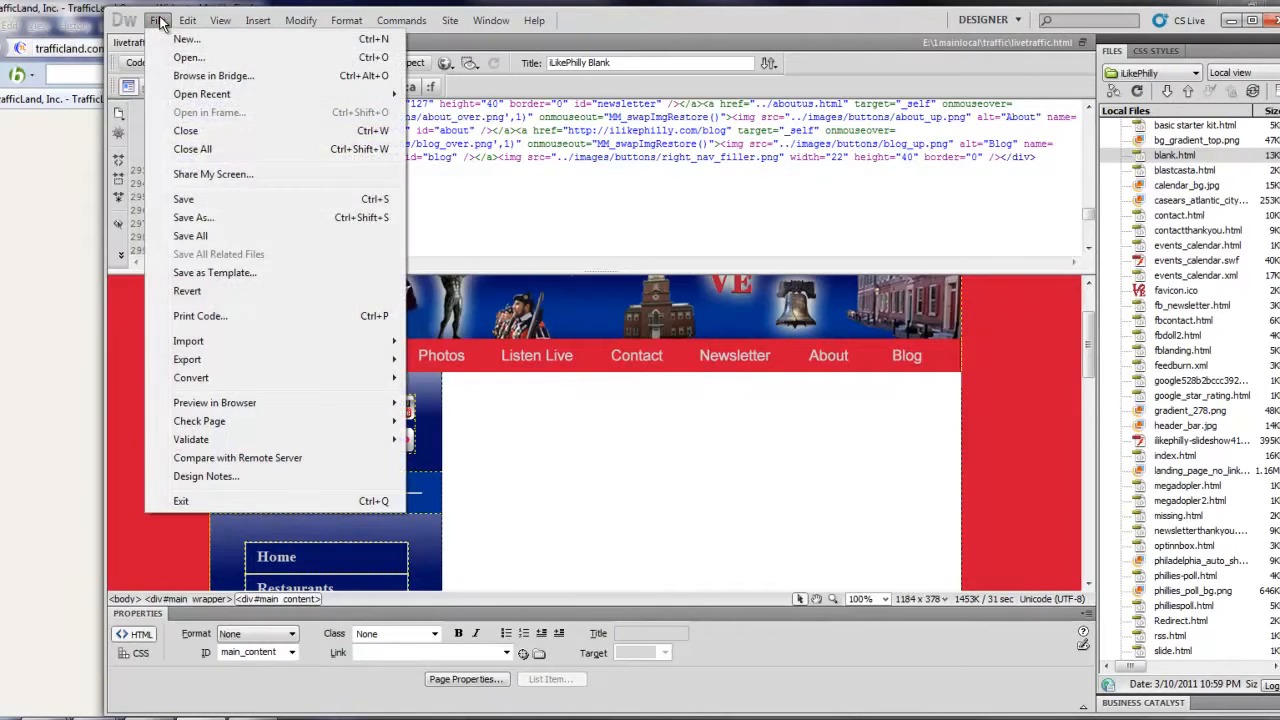
pyautogui.moveTo(200, 292)
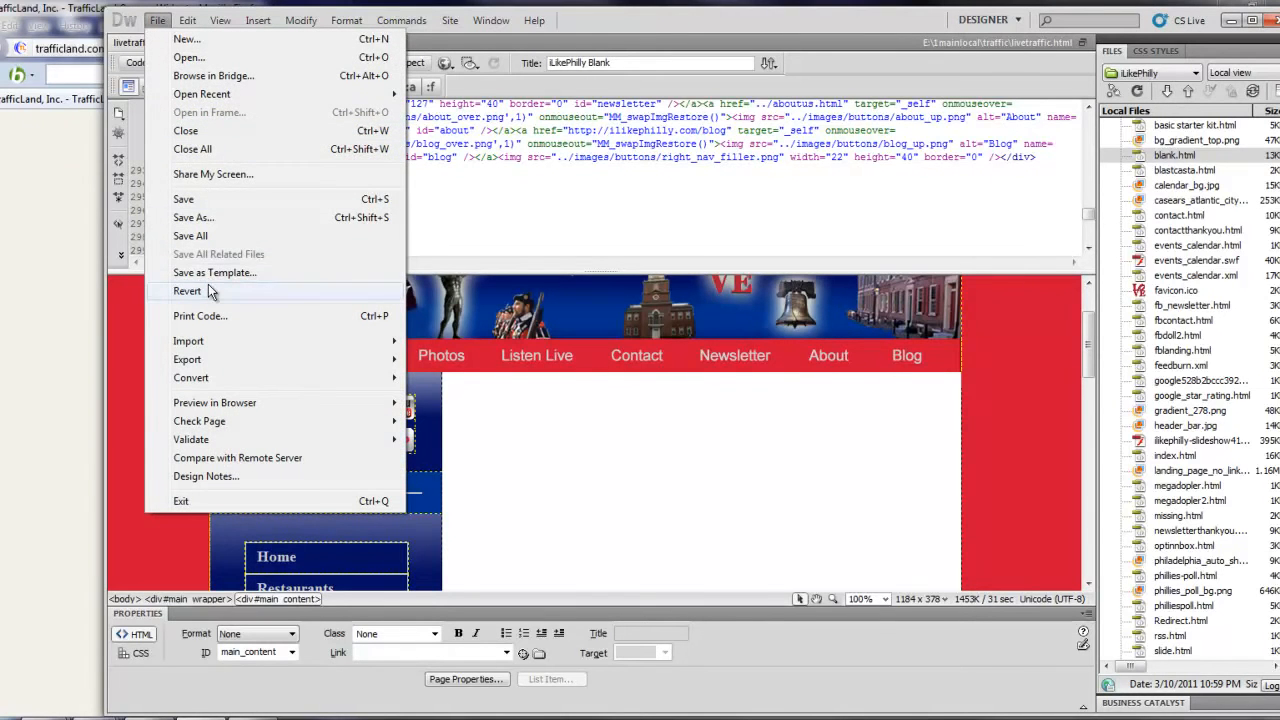
pyautogui.moveTo(210, 360)
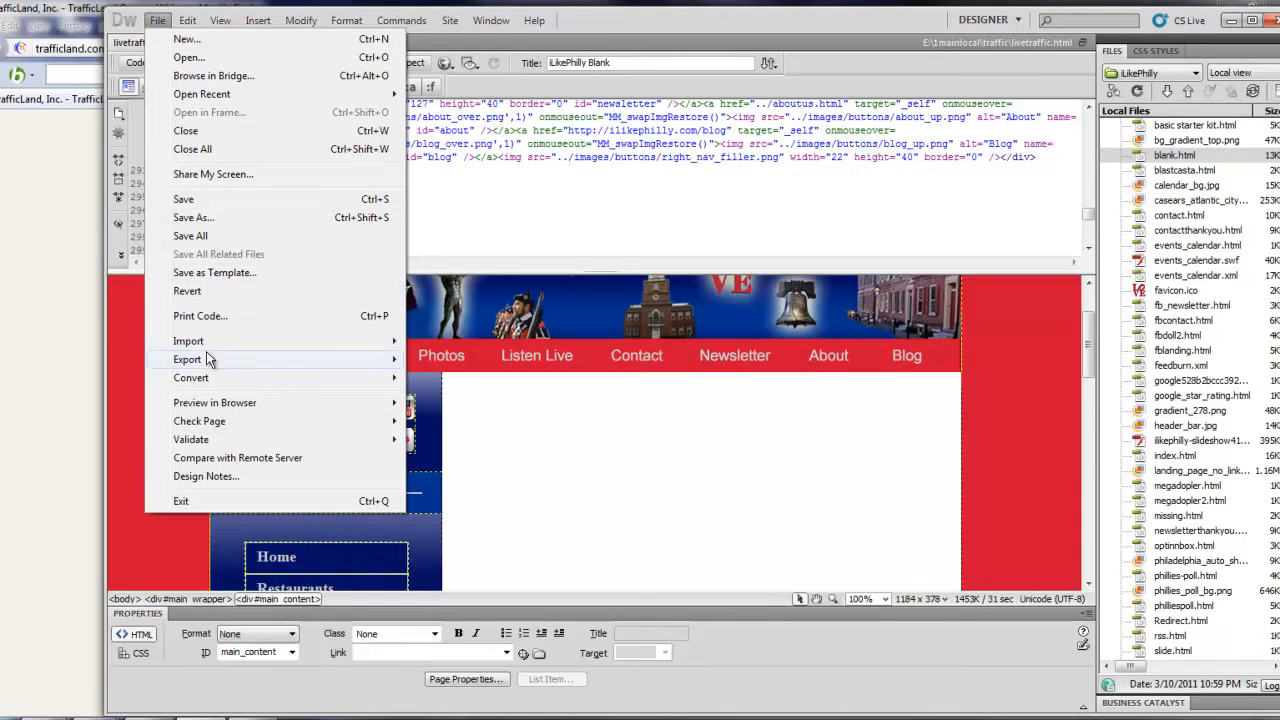
pyautogui.click(186, 40)
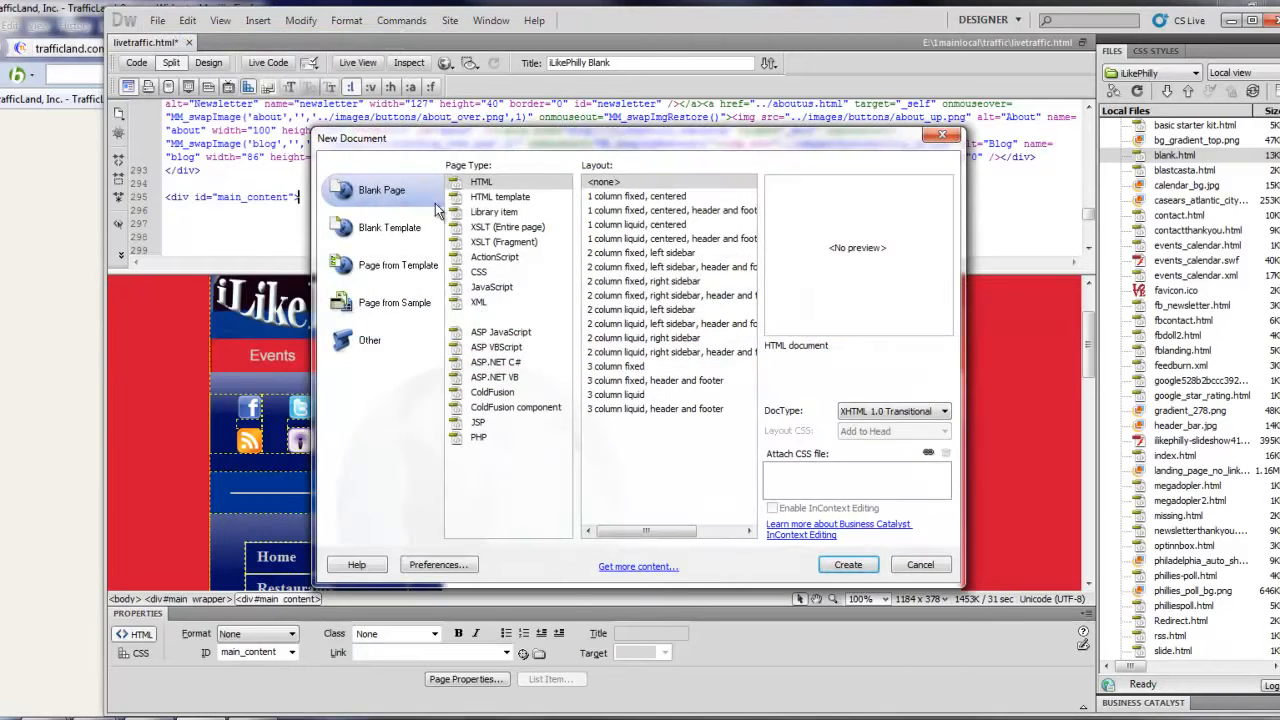
pyautogui.click(848, 564)
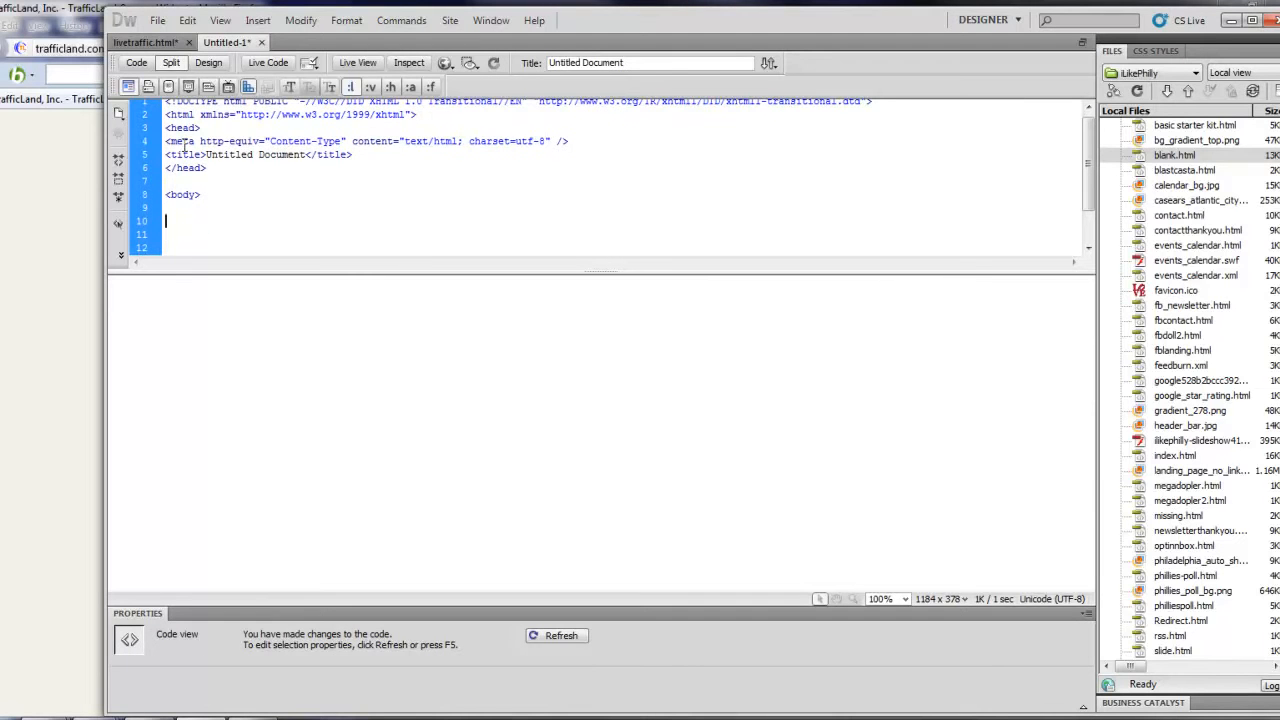
# Paste the TrafficLand widget code into the body and begin saving the page
pyautogui.rightClick(200, 220)
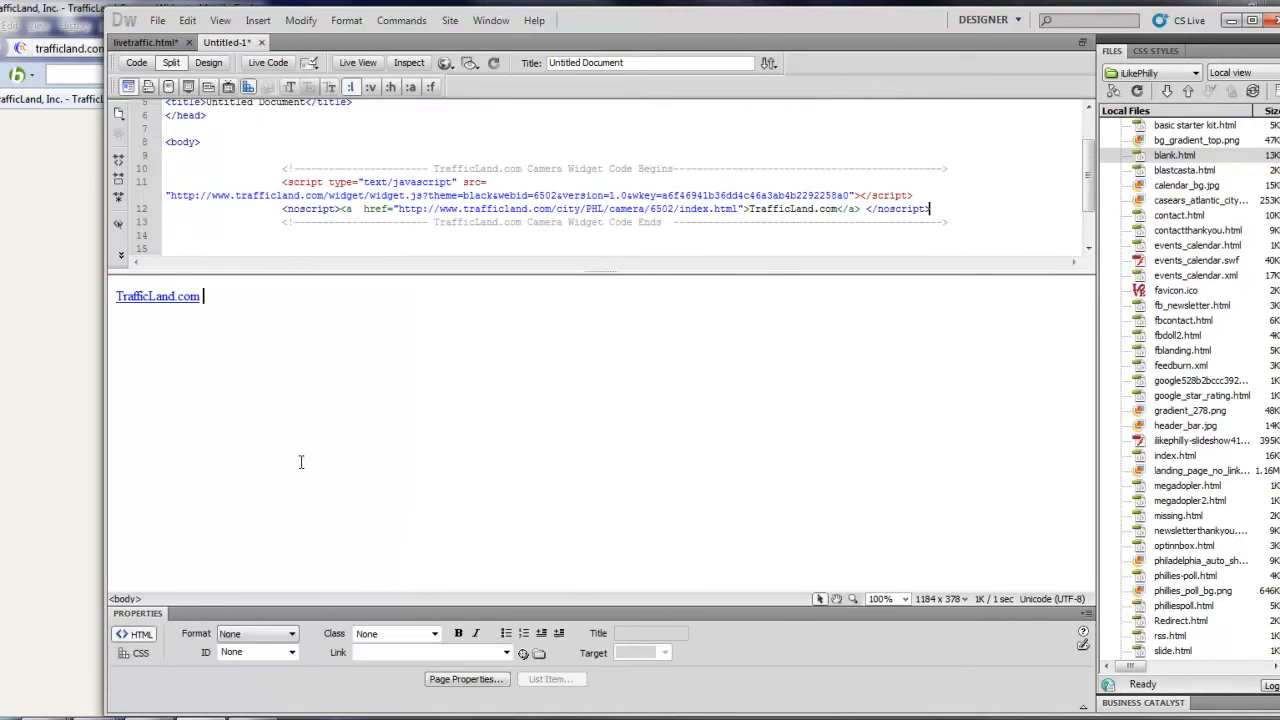
pyautogui.click(156, 20)
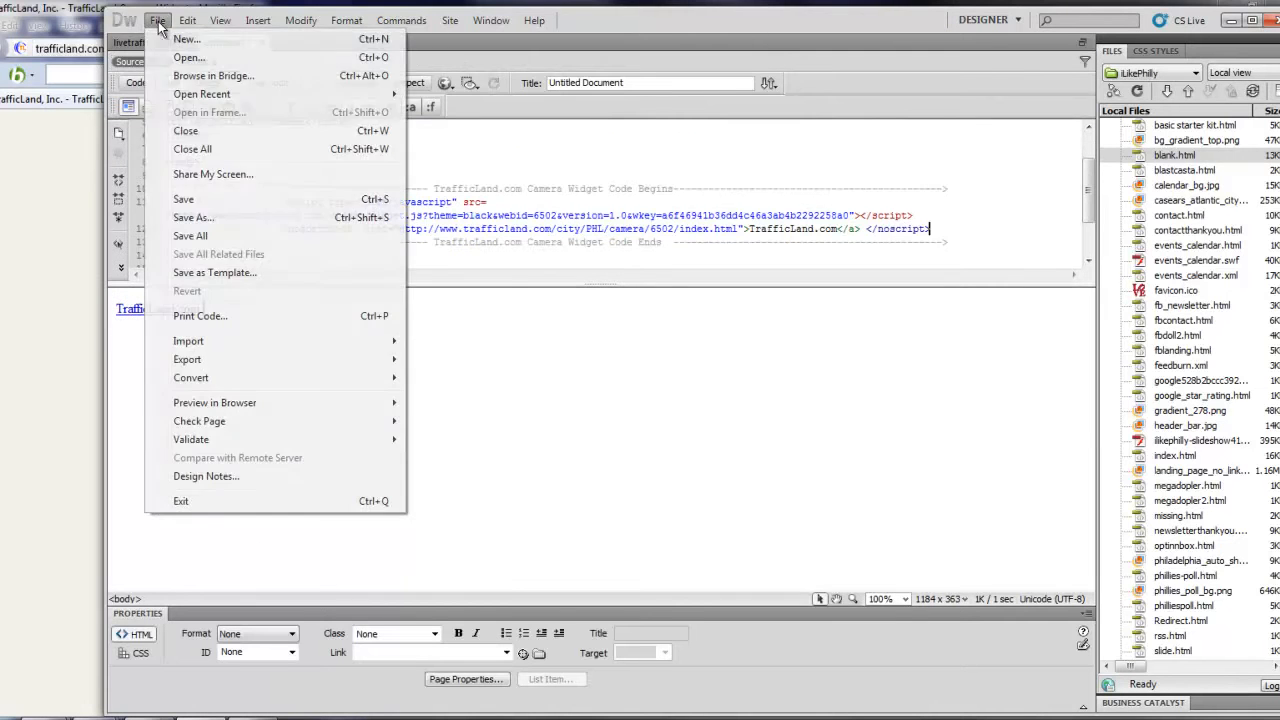
# Save the widget page under a new name in the traffic folder, then preview it in Firefox
pyautogui.click(192, 216)
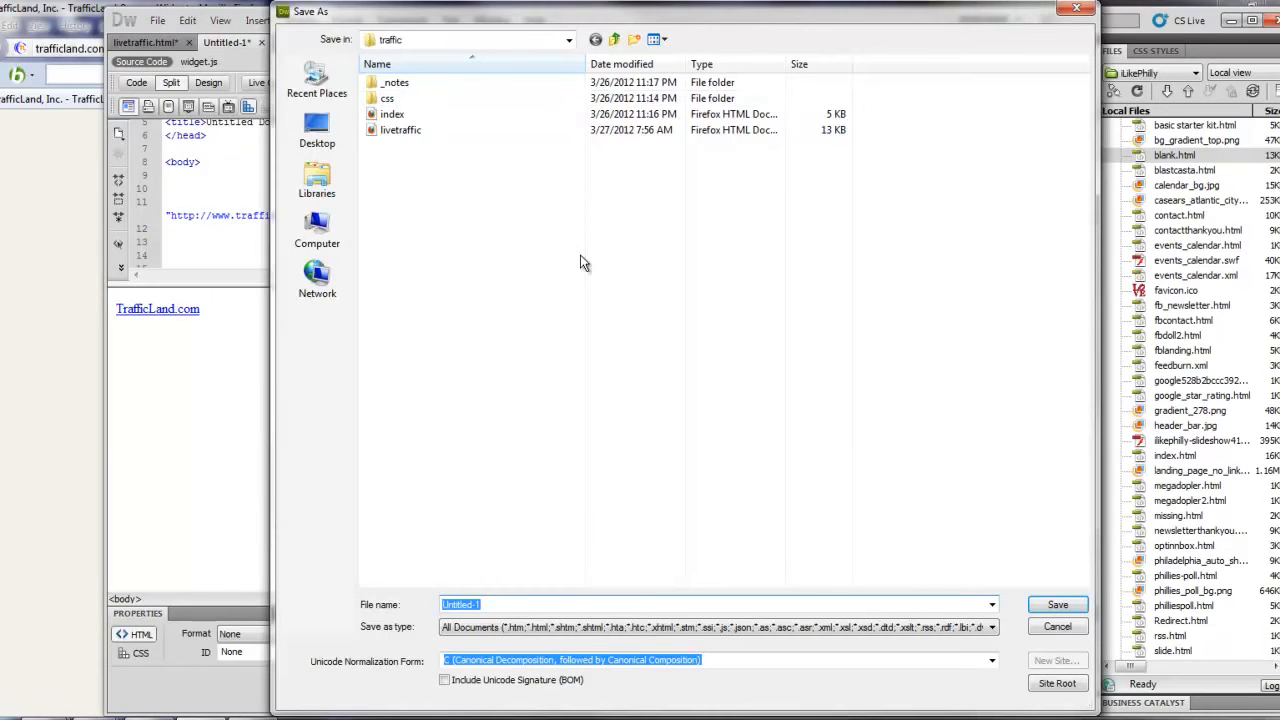
pyautogui.write('tr')
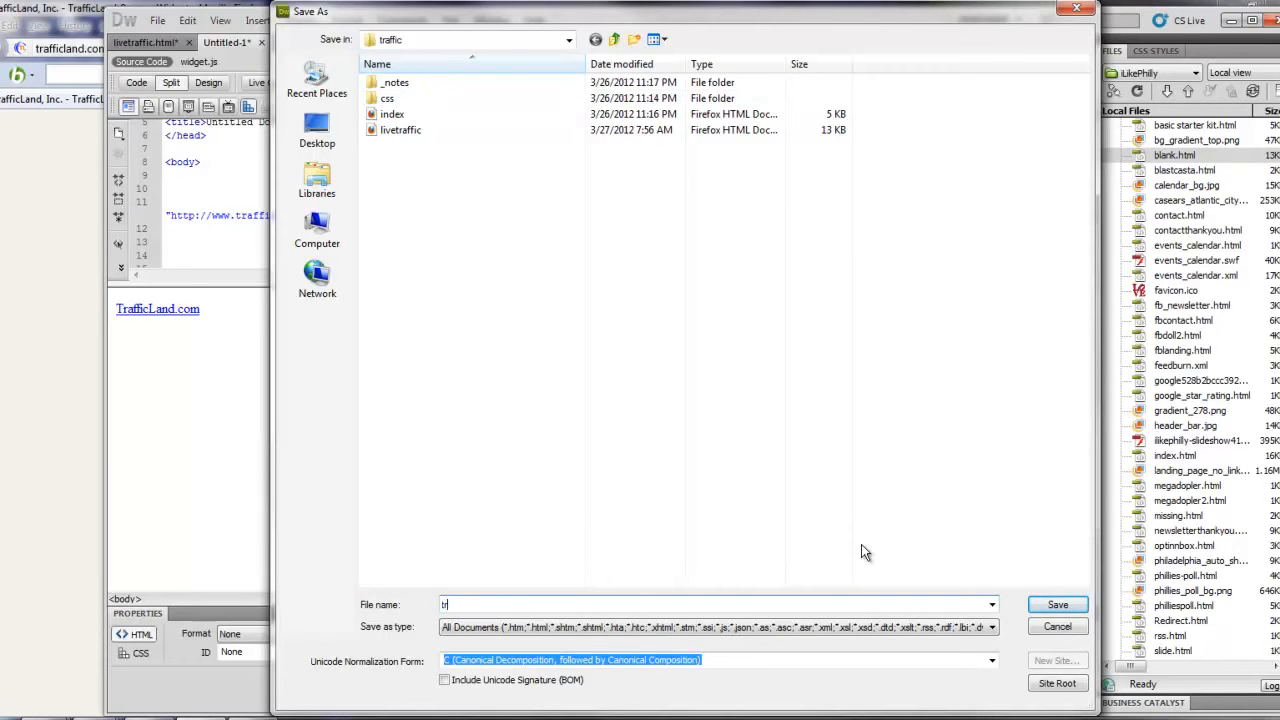
pyautogui.click(1056, 604)
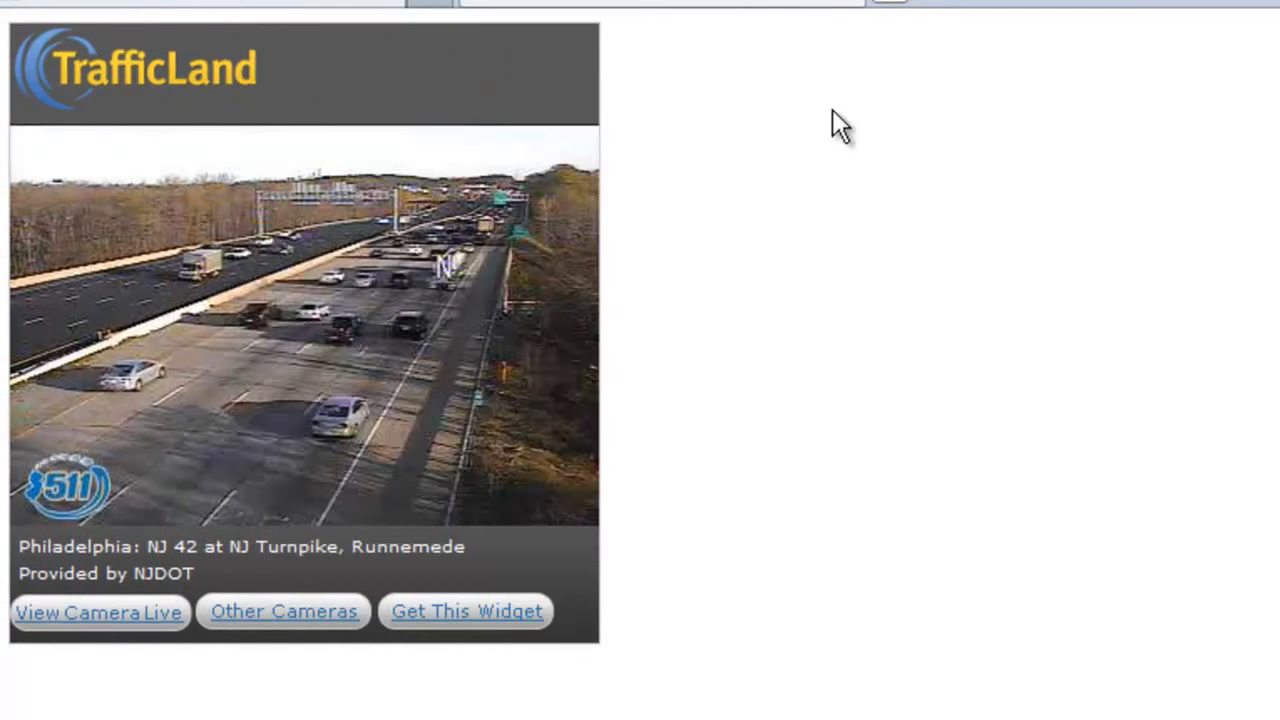
pyautogui.moveTo(640, 200)
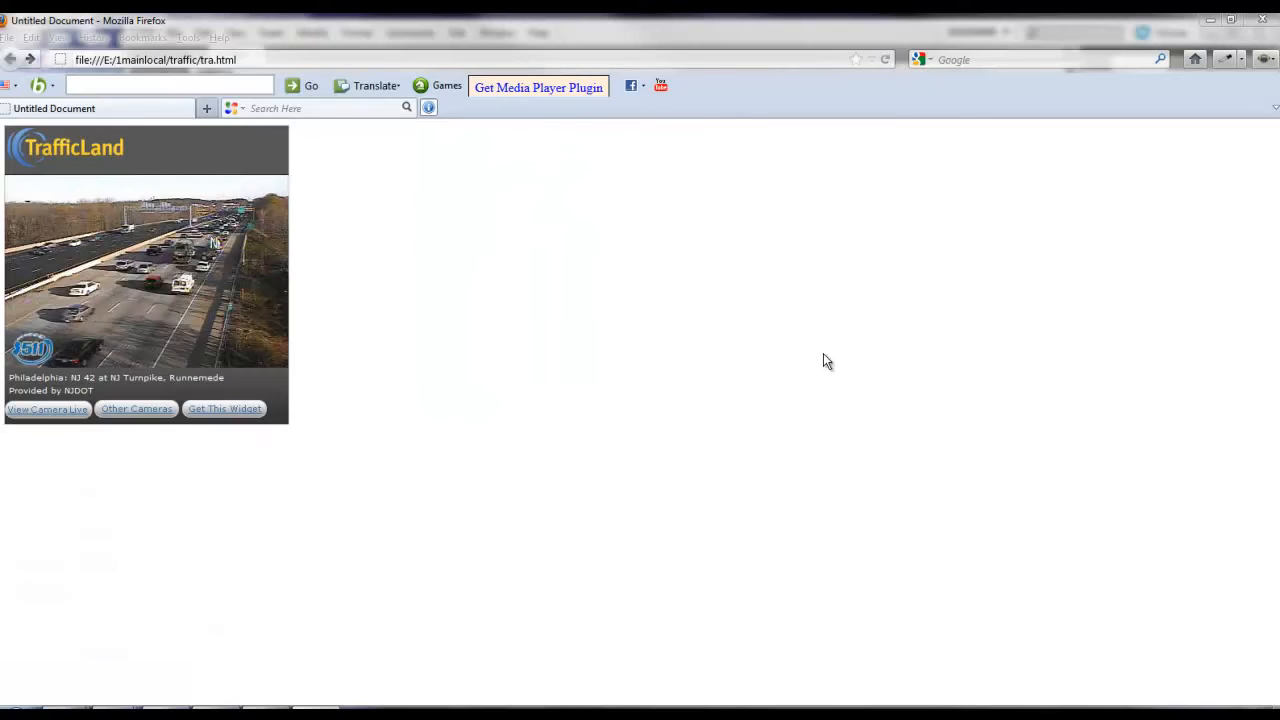
pyautogui.moveTo(764, 280)
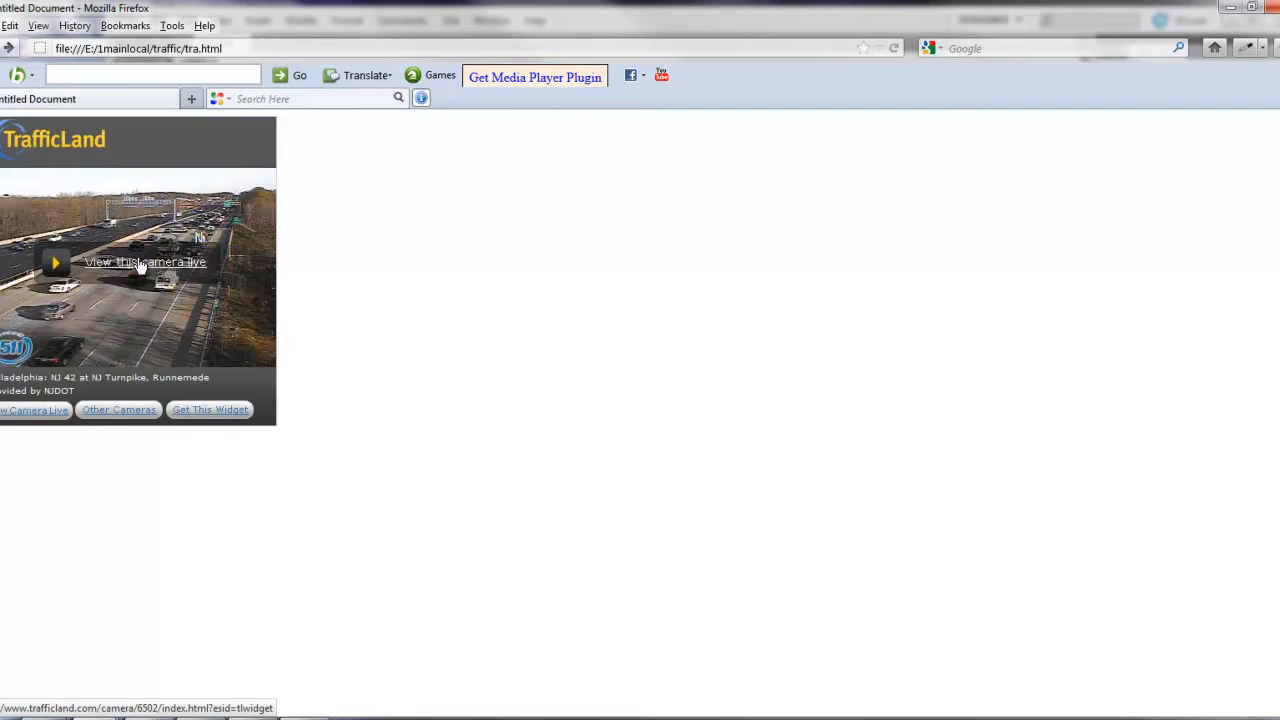
# Use View Camera Live on the embedded widget to open the NJ 42 Runnemede camera page
pyautogui.click(144, 262)
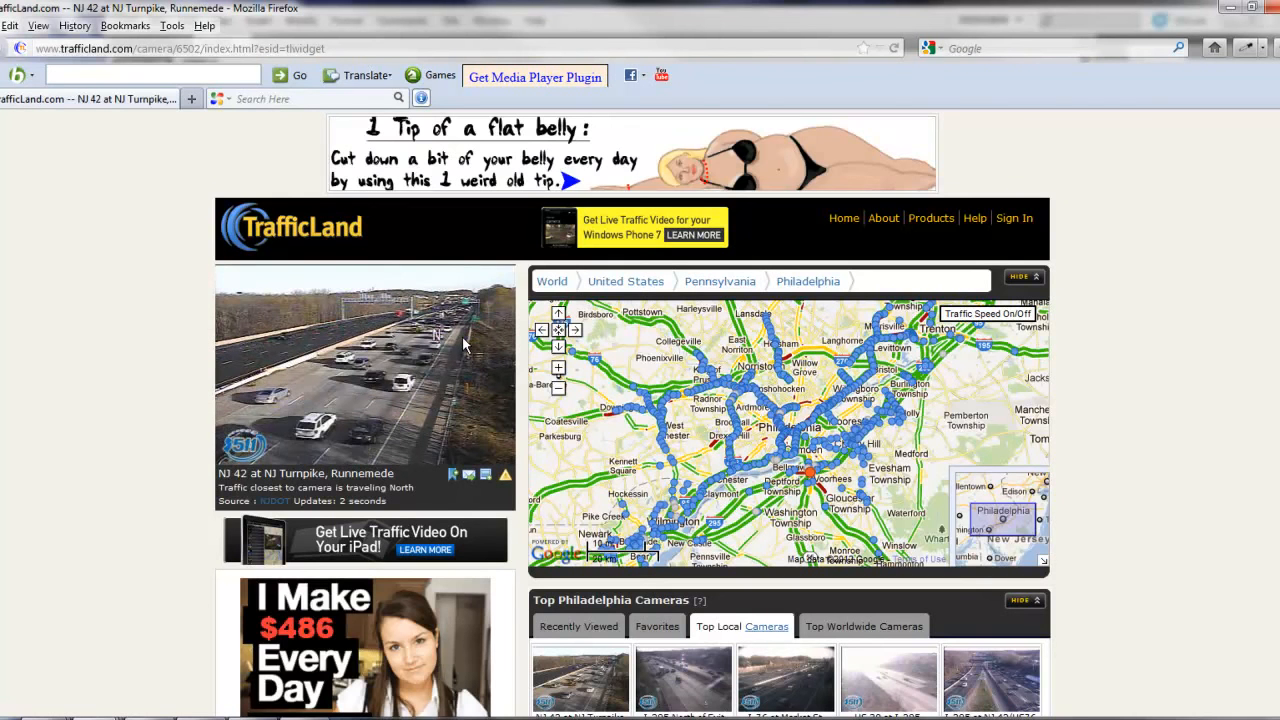
pyautogui.moveTo(108, 274)
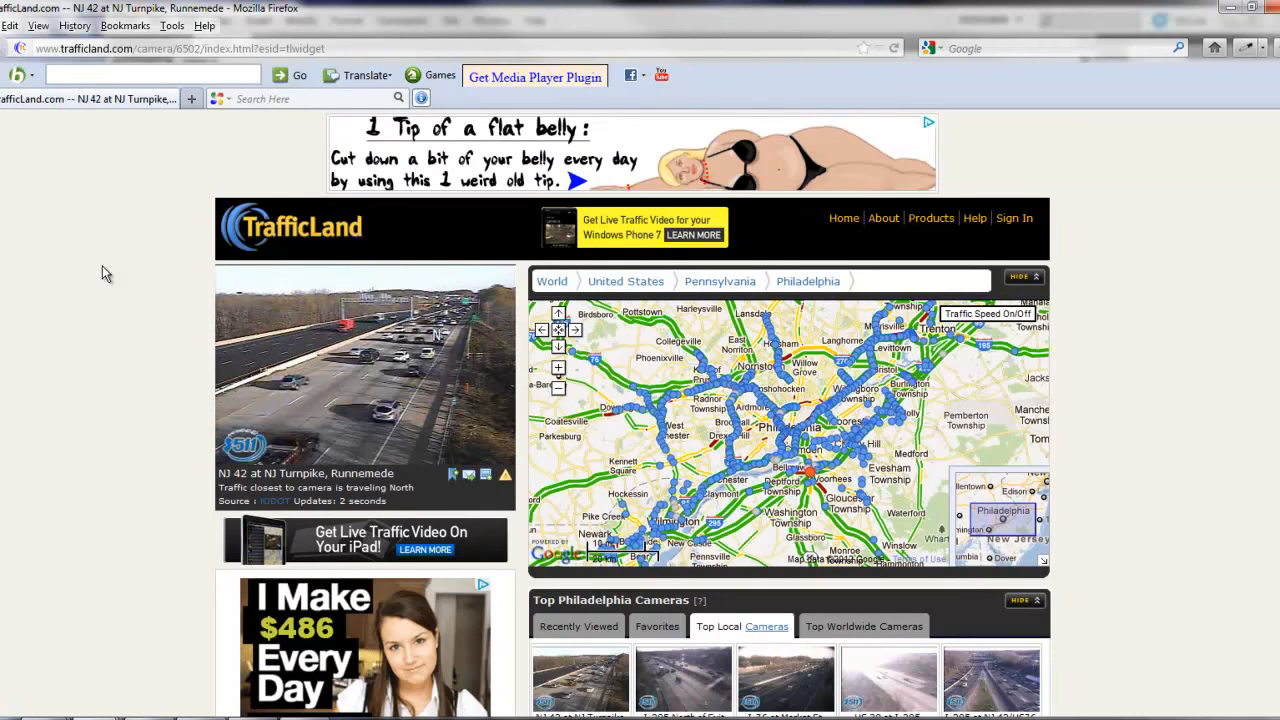